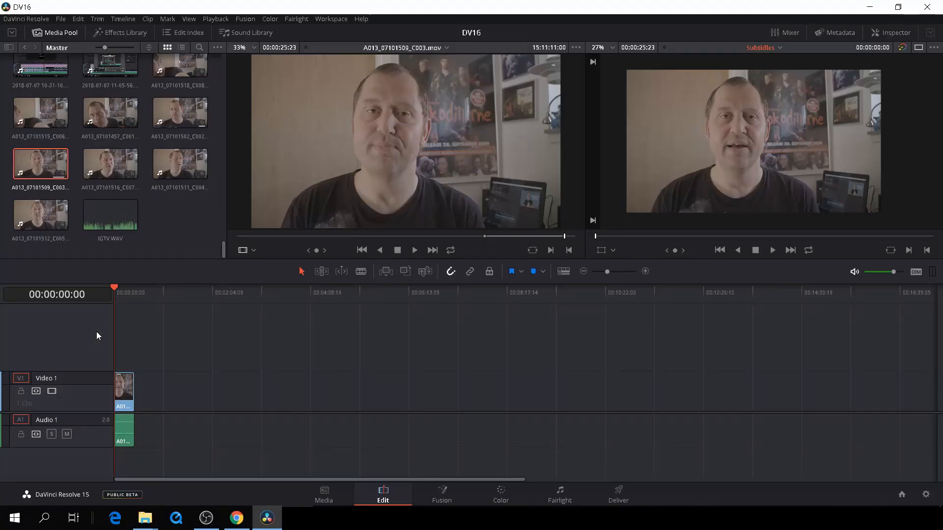
mouse_move(71, 353)
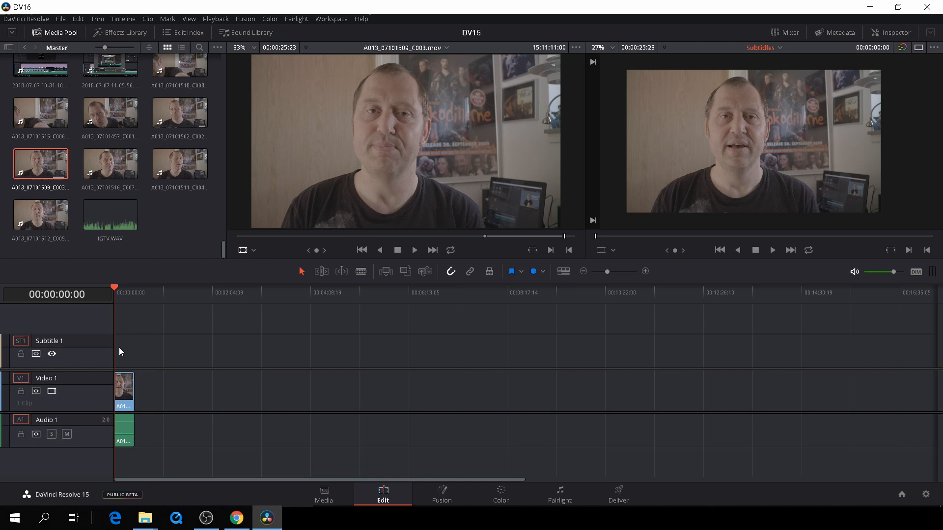
- Add a placeholder subtitle at the start of the Subtitle 1 track
right_click(132, 352)
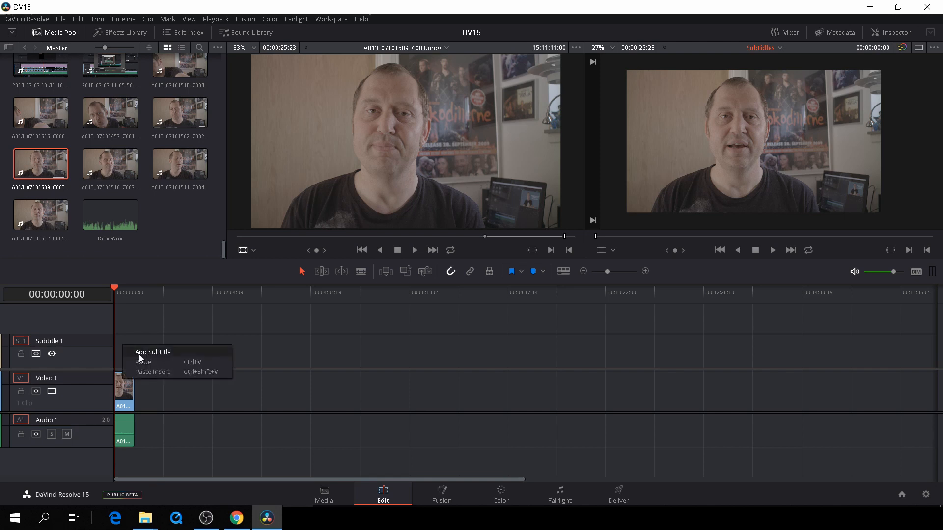
left_click(152, 351)
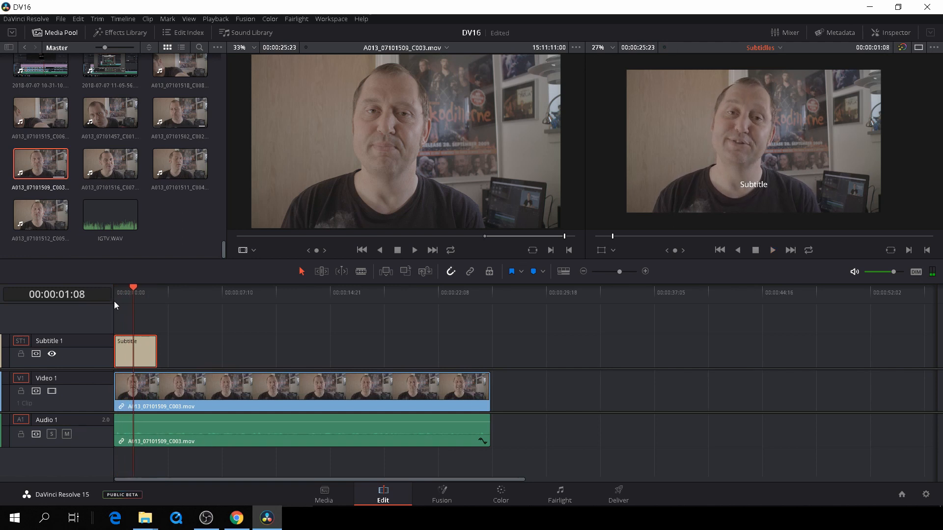
- Shorten the first subtitle and set its caption to "Hej Claus, her" in the Inspector
left_click_drag(154, 352, 140, 352)
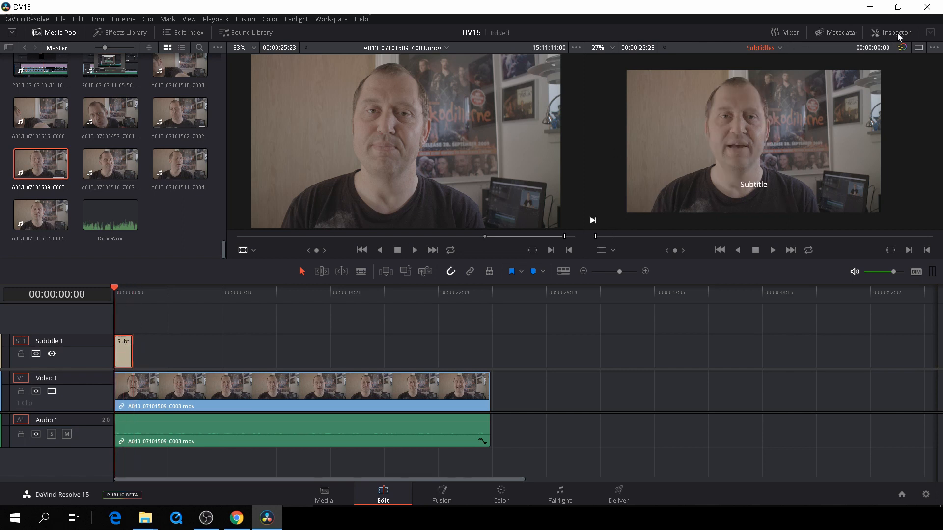
left_click(894, 32)
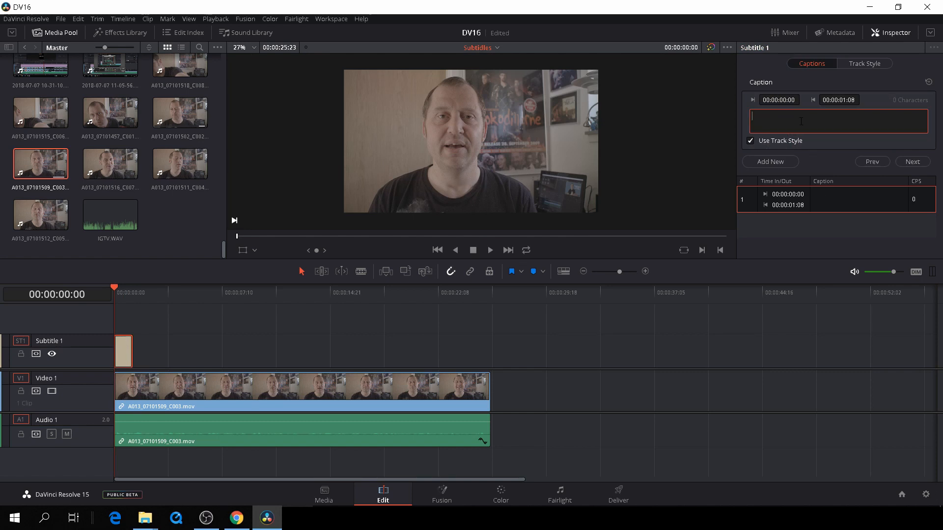
type("Hej")
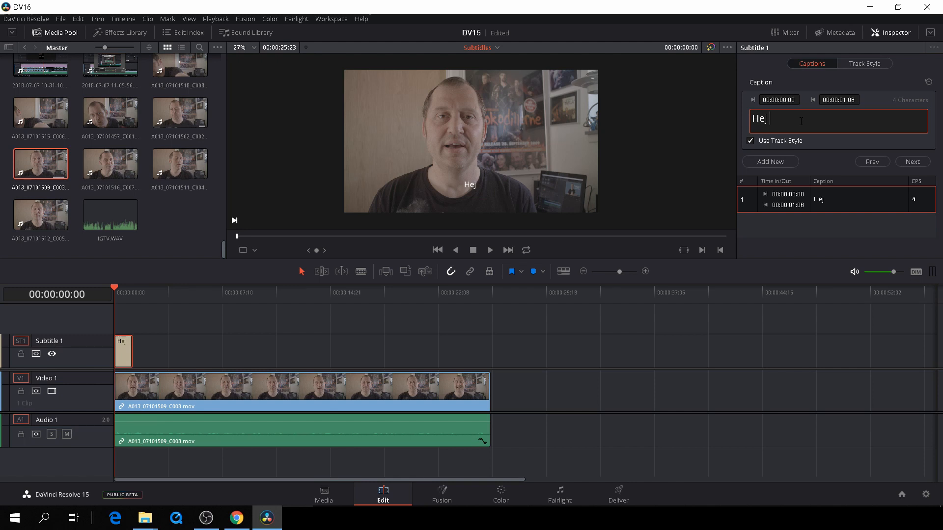
type("Claus")
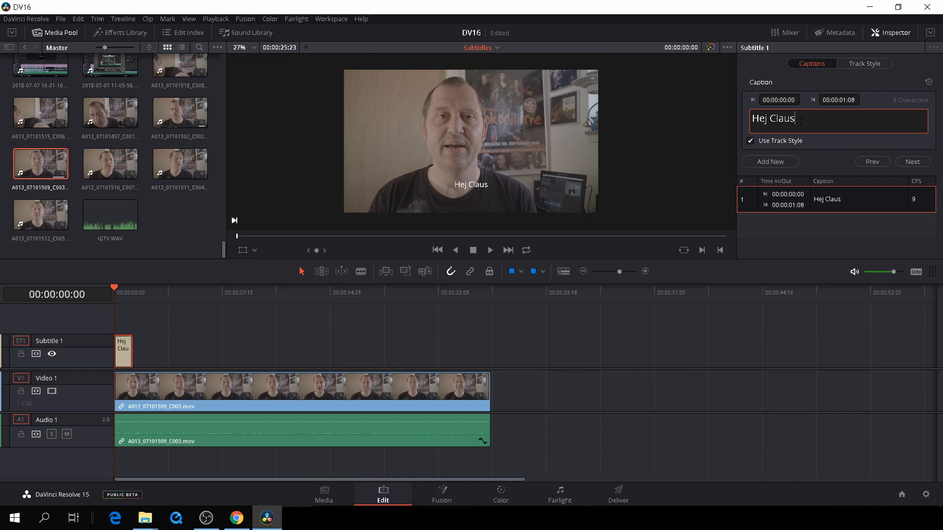
type("her")
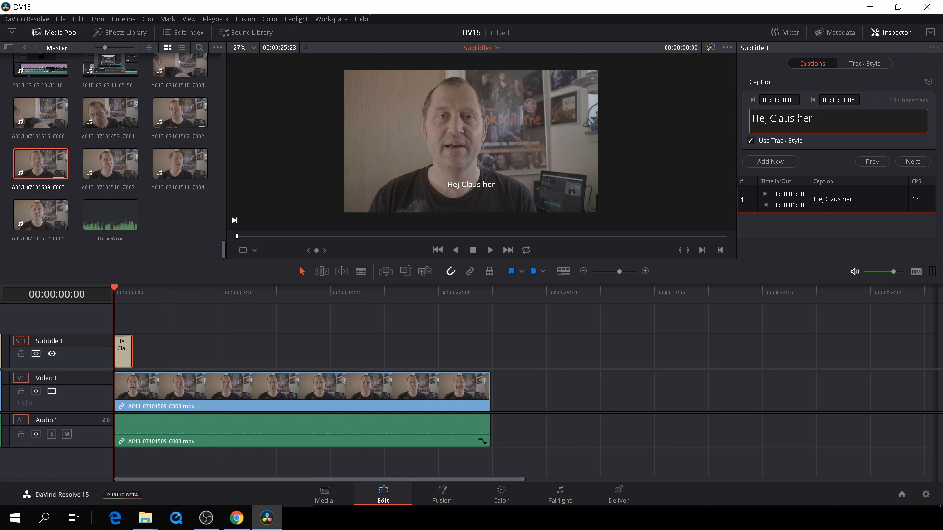
type(",")
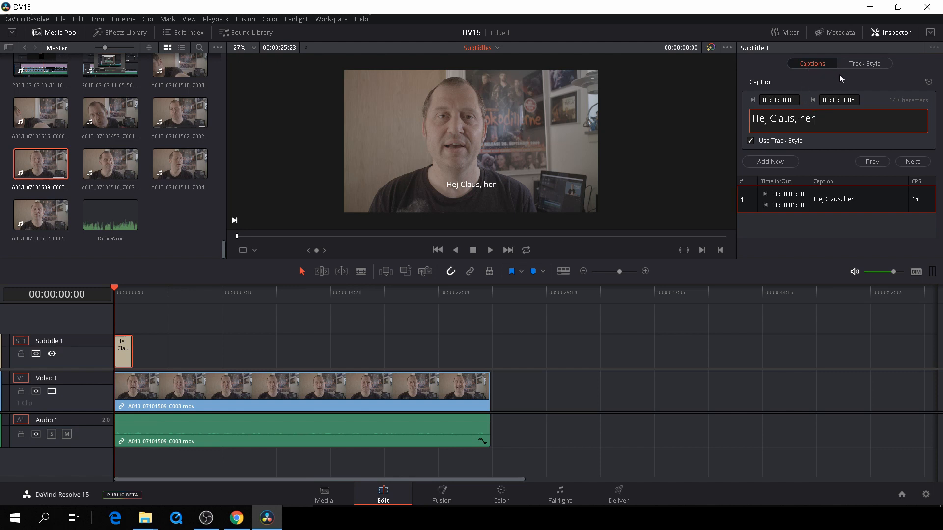
- In Track Style, change the subtitle font to Tahoma at size 80
left_click(864, 64)
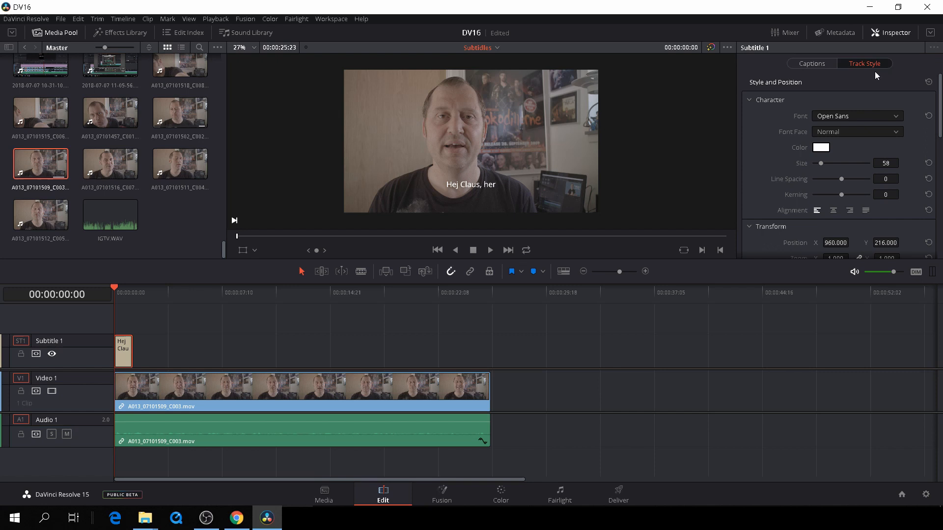
mouse_move(868, 137)
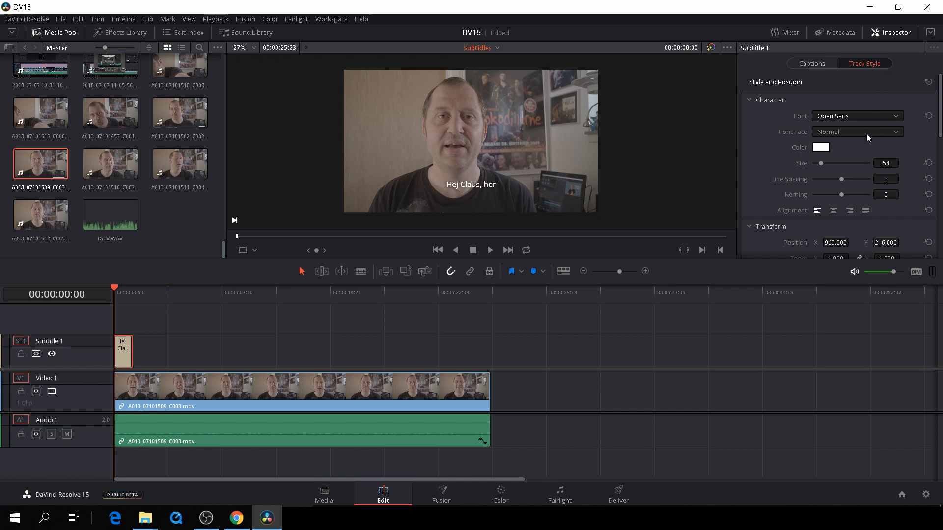
left_click(856, 115)
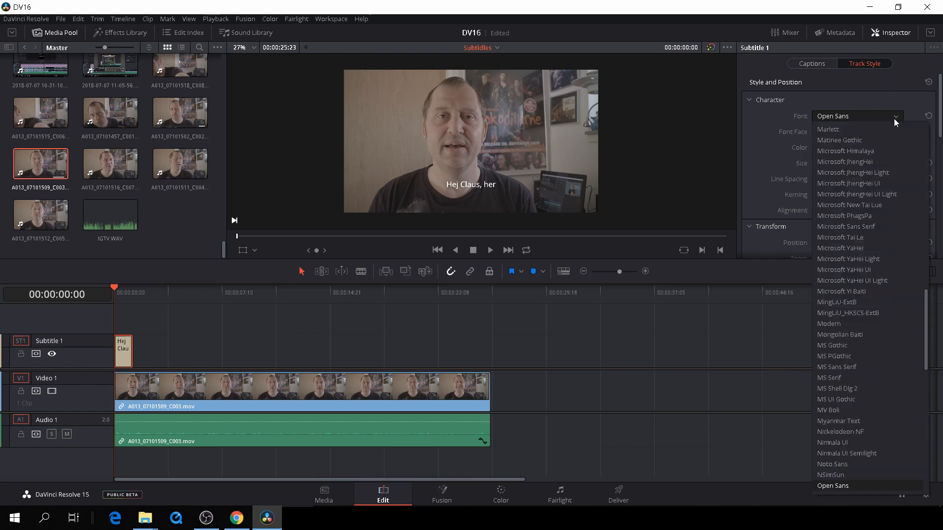
scroll("down", 3)
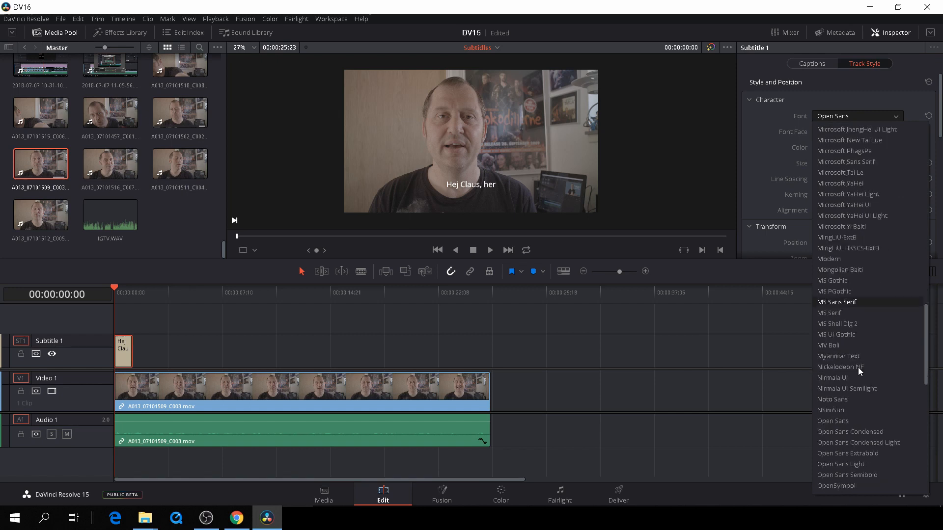
scroll("down", 3)
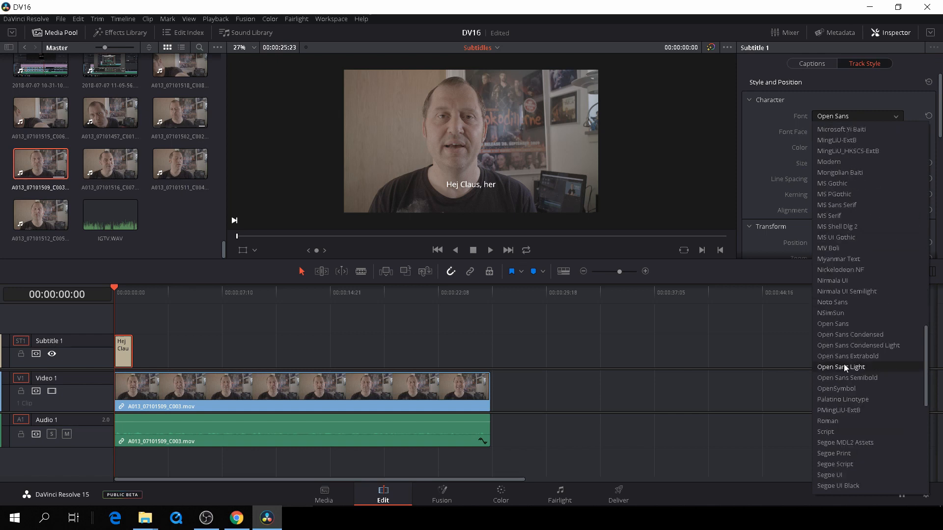
mouse_move(850, 313)
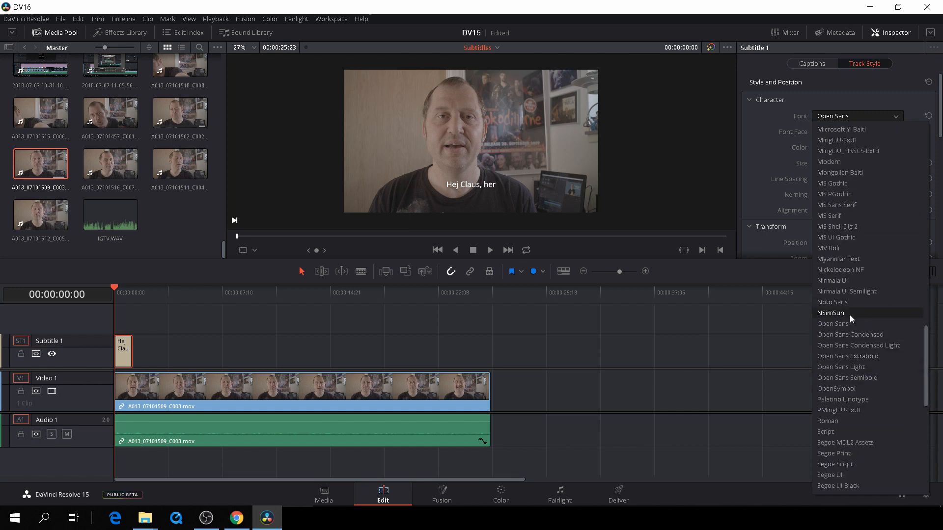
scroll("down", 3)
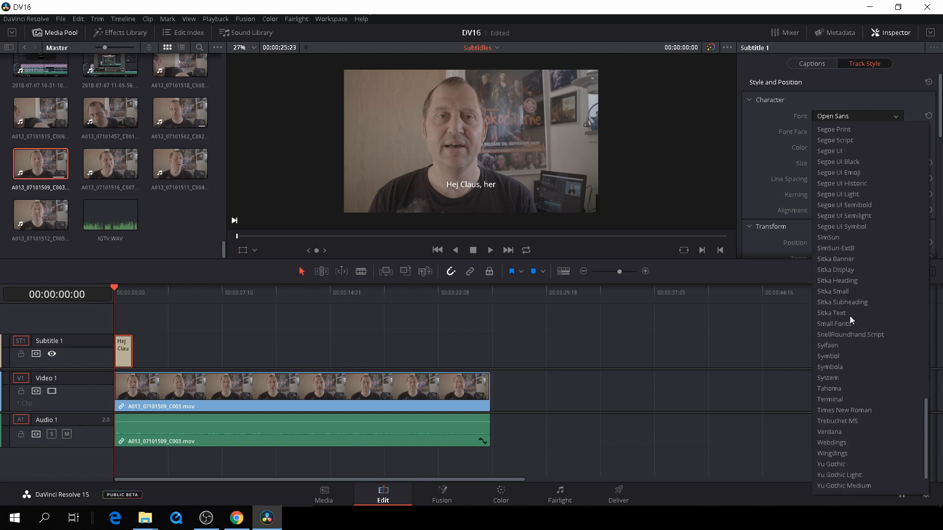
mouse_move(849, 399)
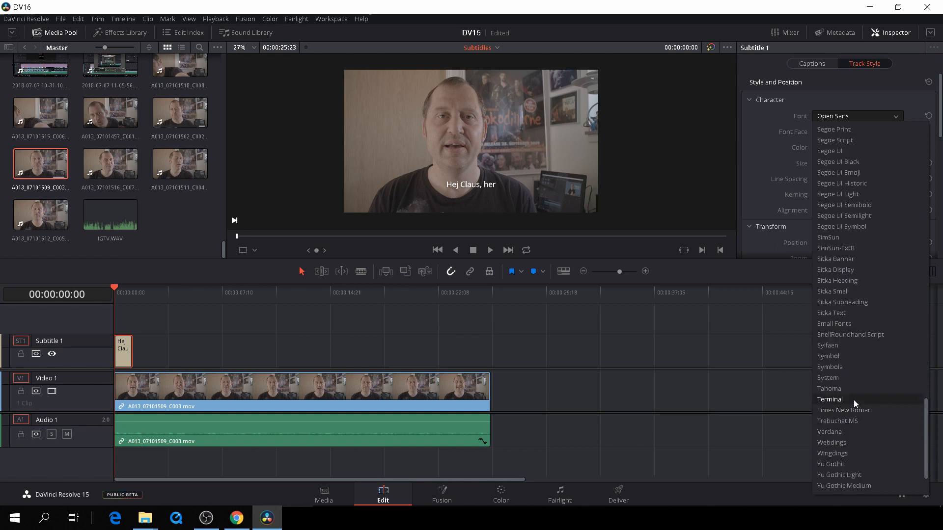
left_click(829, 388)
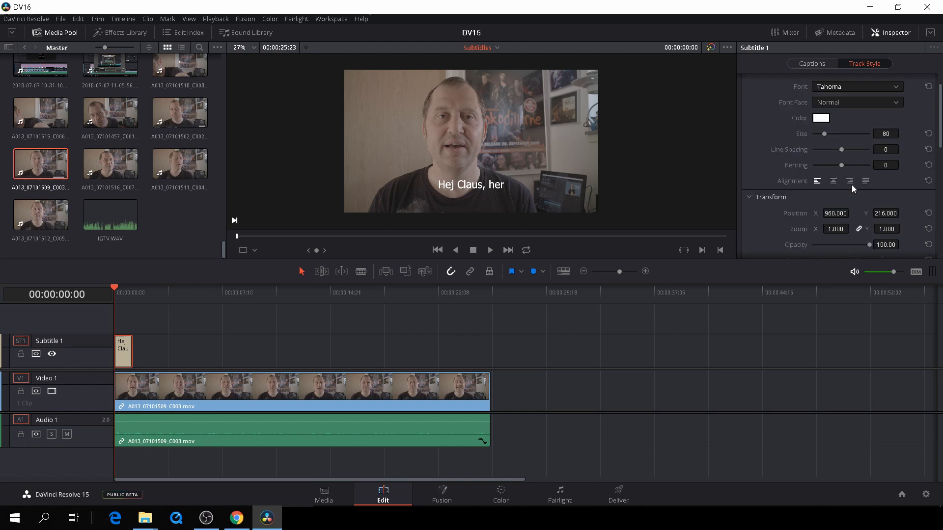
- Lower the subtitle's Position Y, turn off Stroke, adjust then disable the Background box
scroll("down", 3)
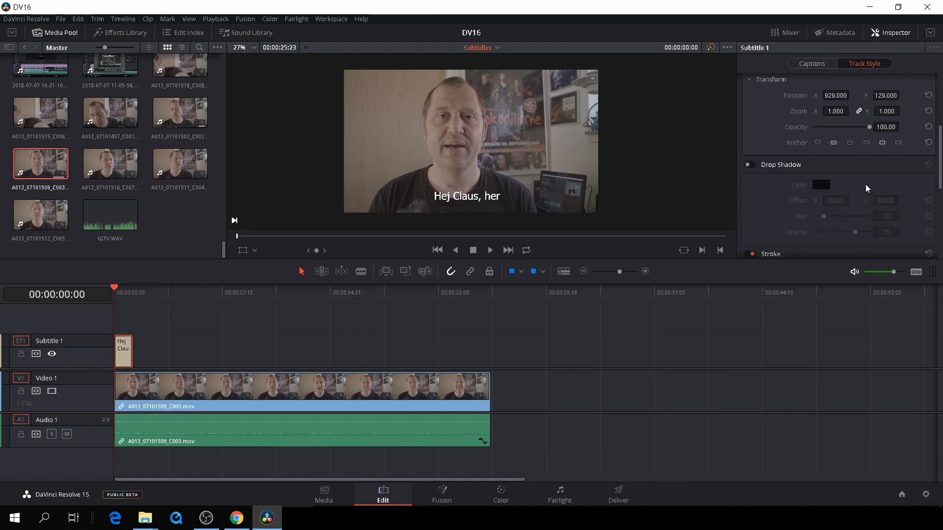
left_click(750, 165)
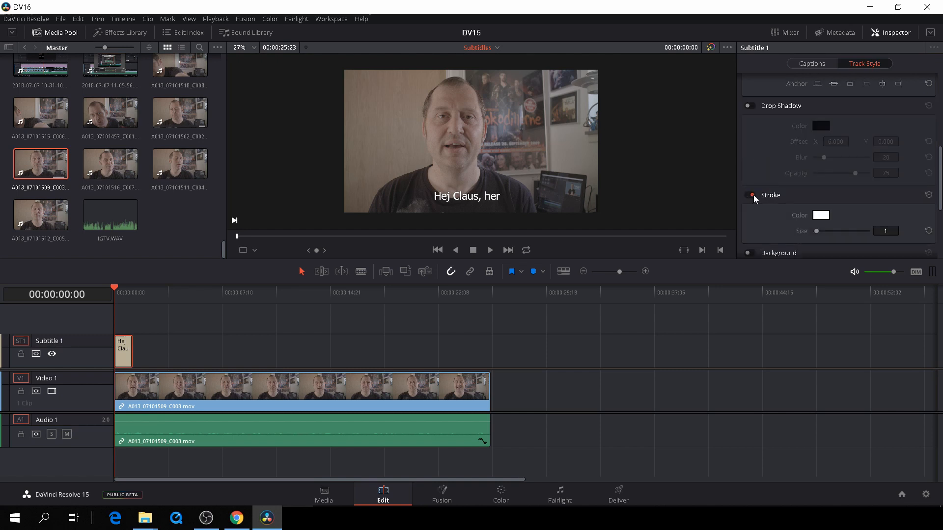
left_click(750, 195)
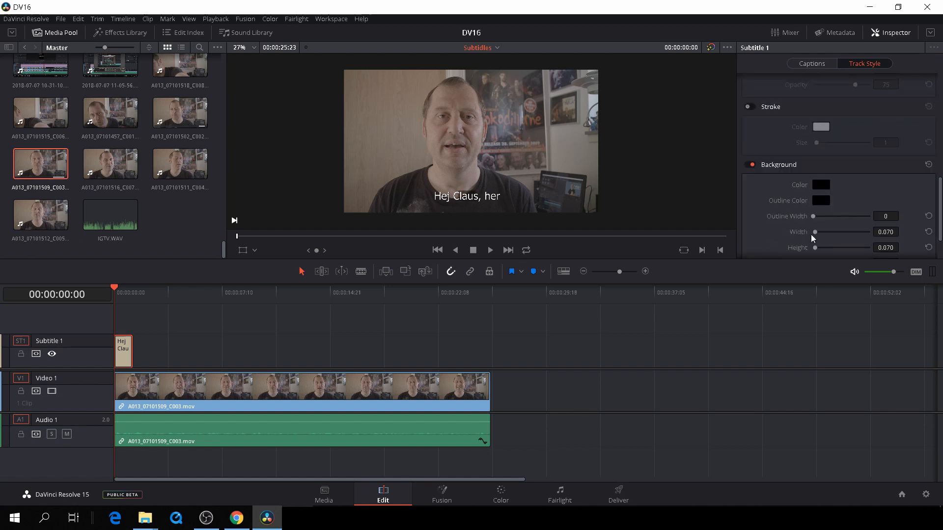
left_click_drag(815, 216, 831, 216)
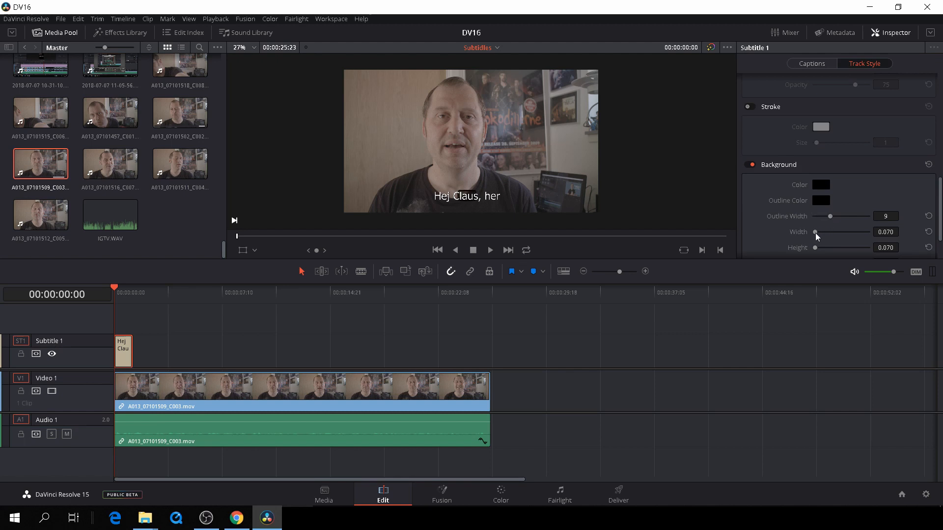
left_click_drag(815, 231, 827, 232)
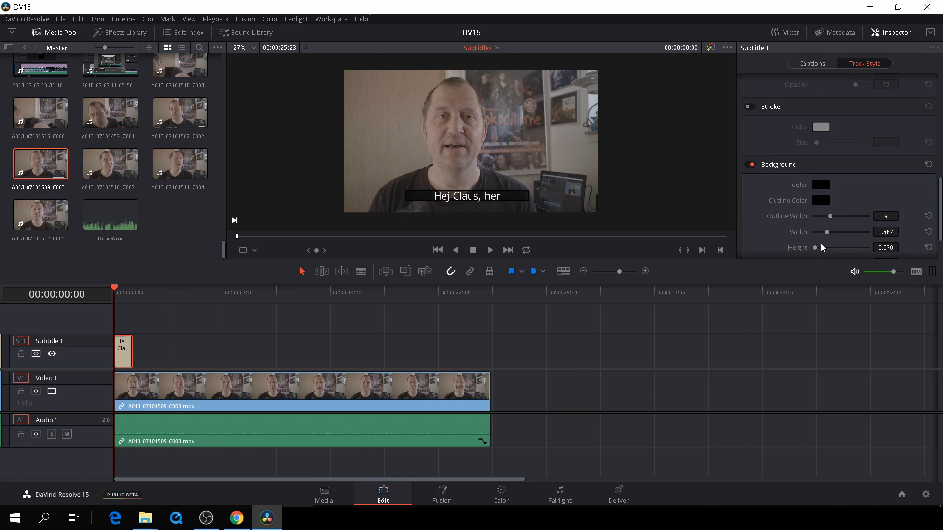
left_click_drag(827, 247, 838, 247)
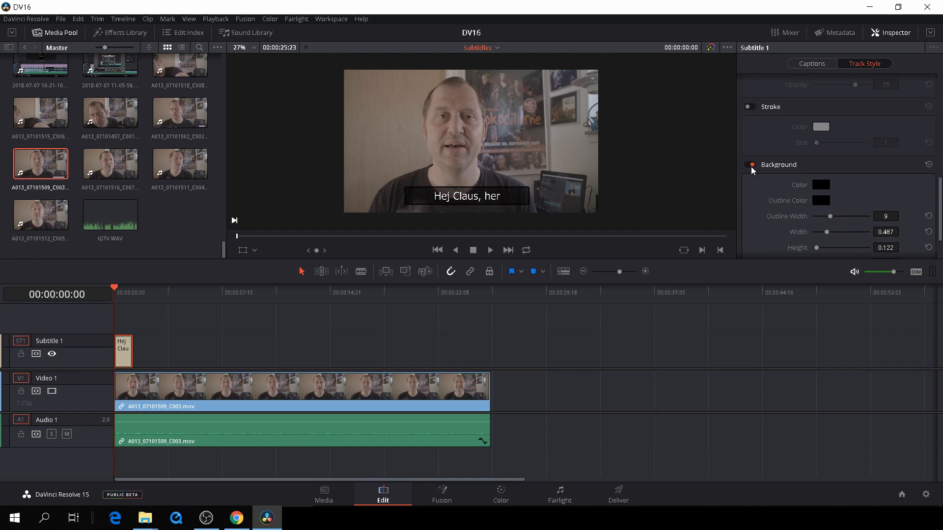
left_click(750, 164)
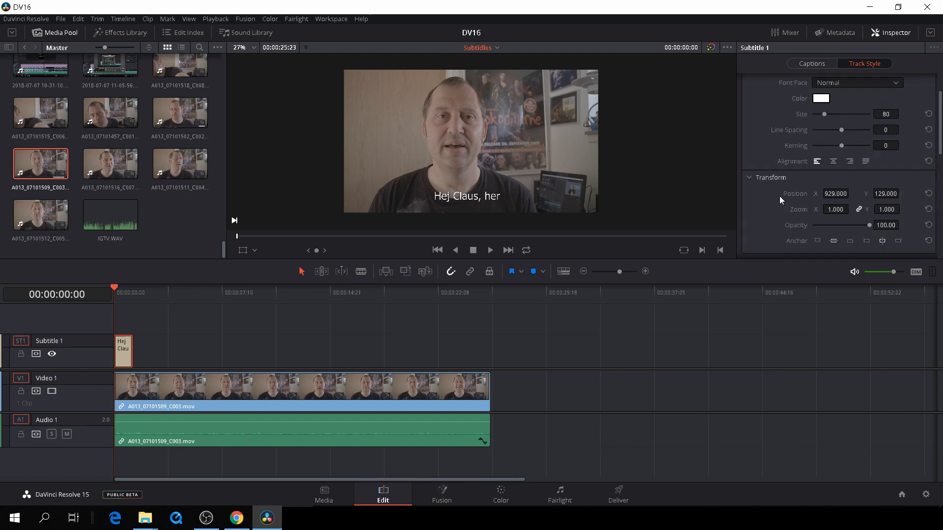
- Add a second subtitle just after the first, starting at 00:00:01:12
left_click(811, 63)
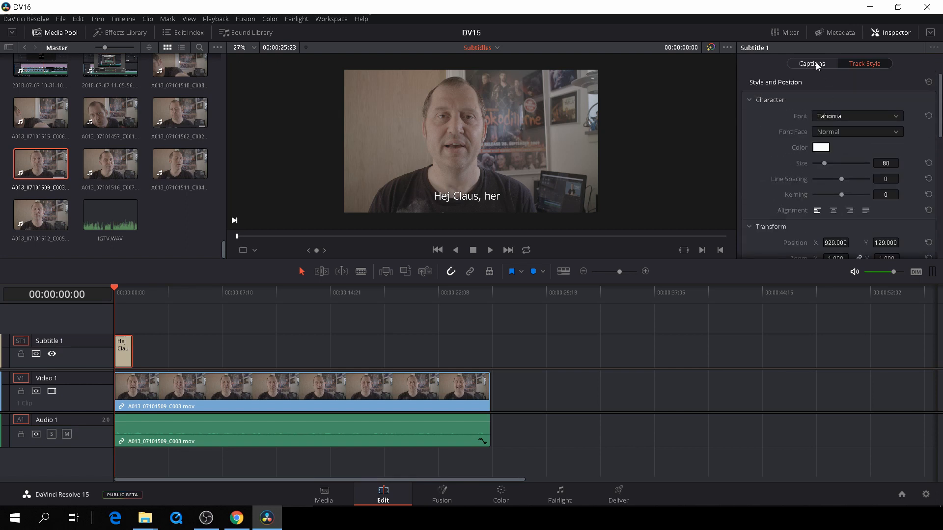
left_click(811, 63)
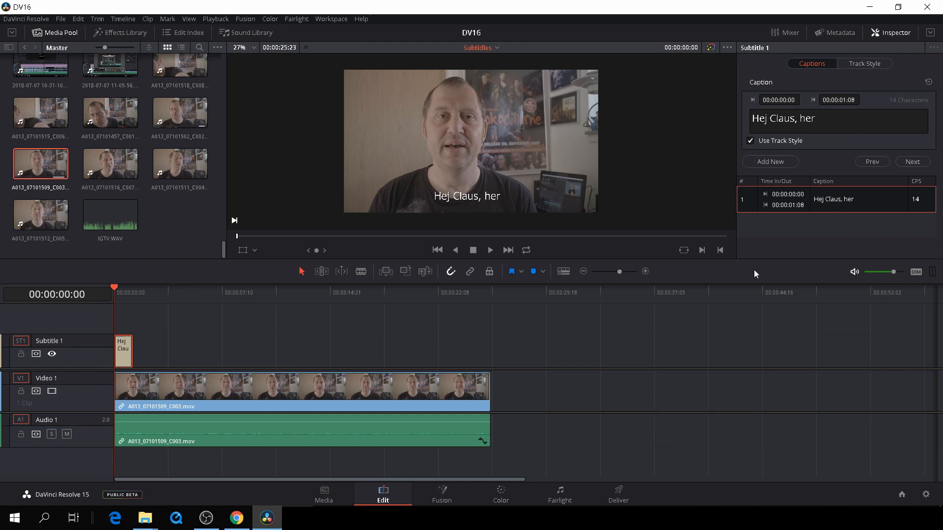
mouse_move(114, 293)
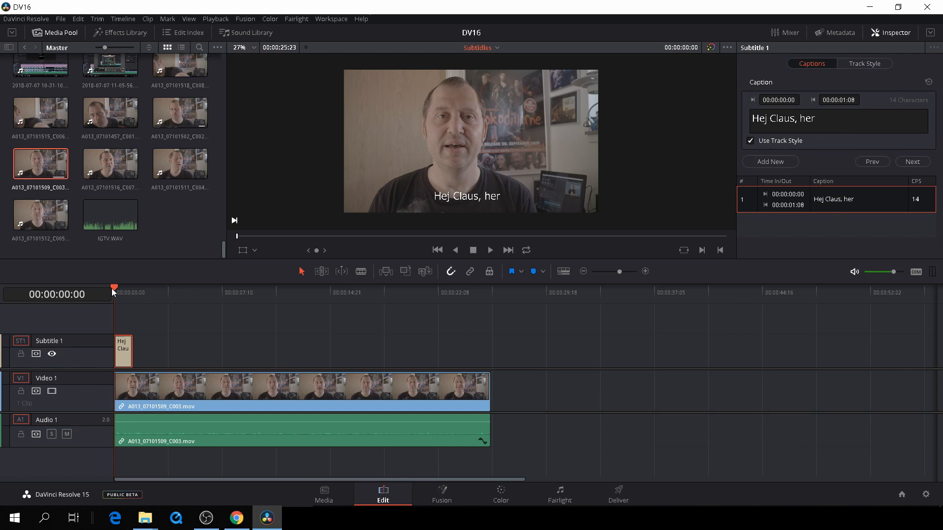
left_click(490, 249)
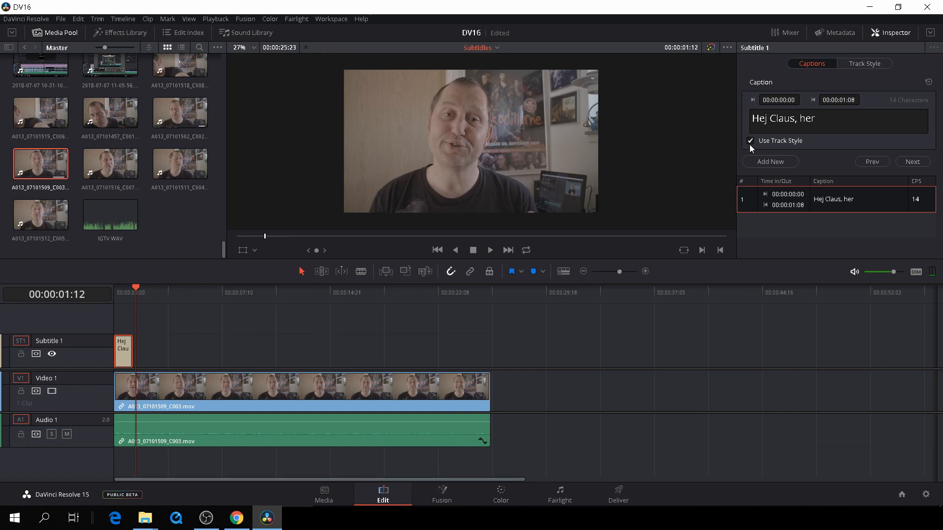
left_click(771, 161)
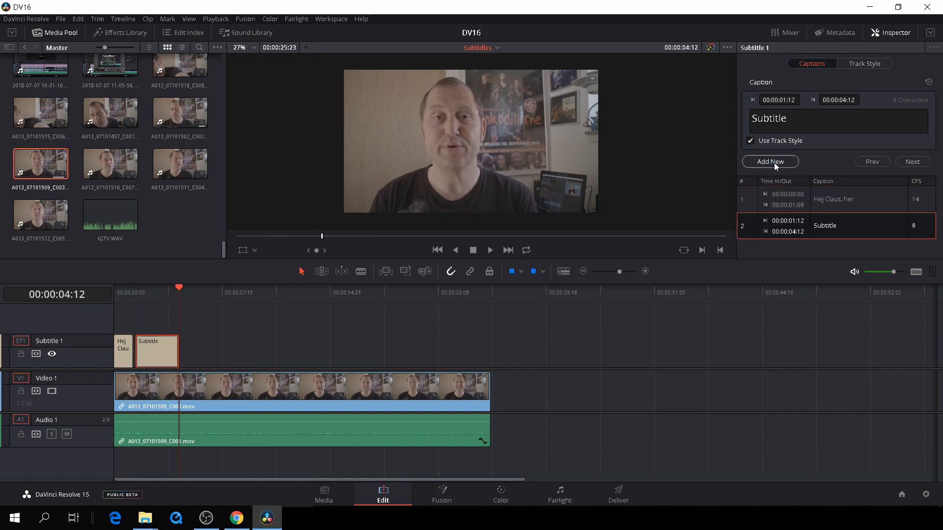
- Set the second caption to "det er så rart at se jer" and park the playhead at 00:00:03:03
left_click(156, 350)
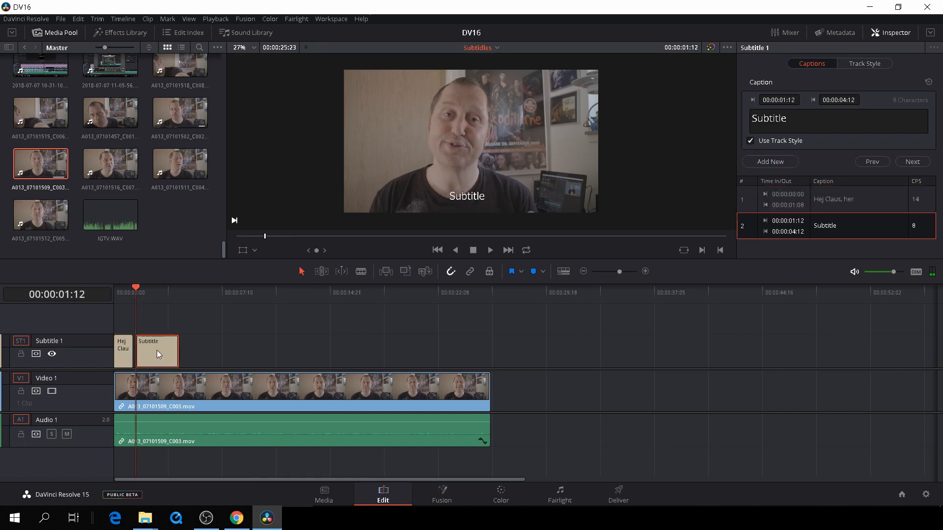
left_click(835, 119)
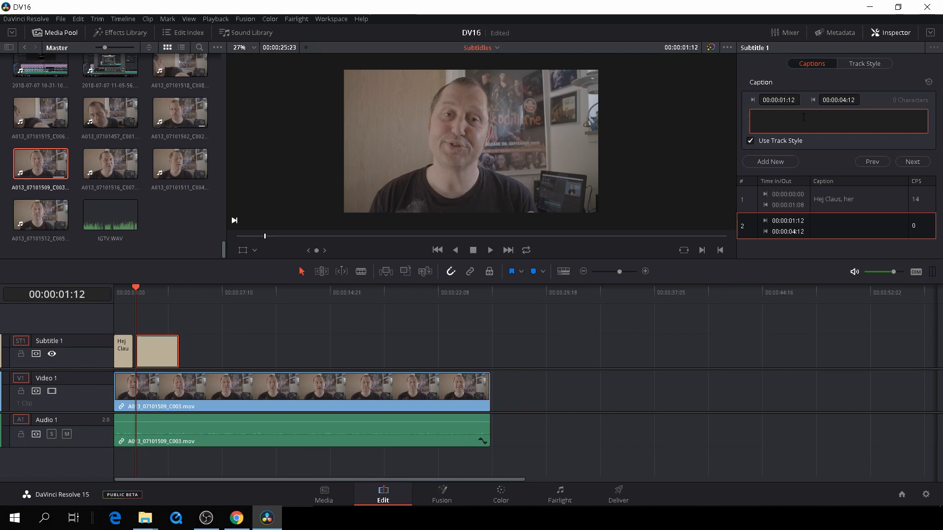
type("det er så rart at se")
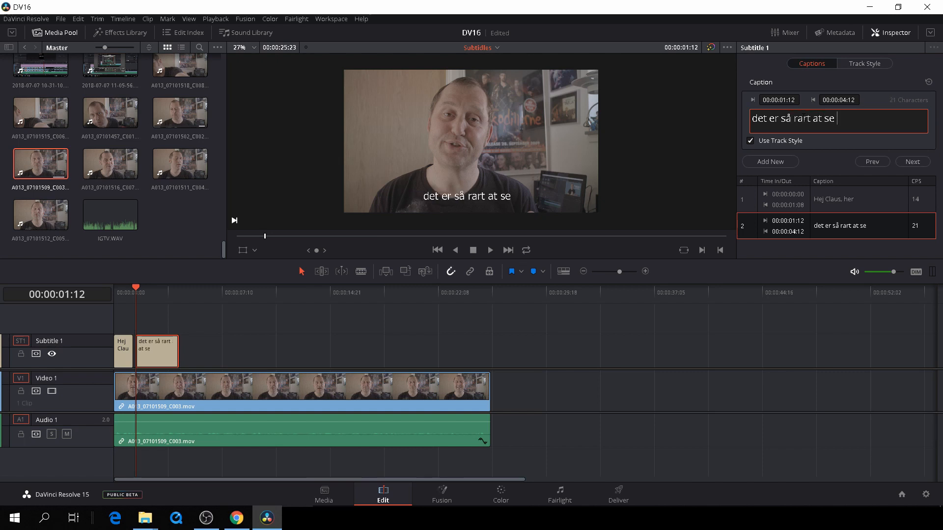
type("jer")
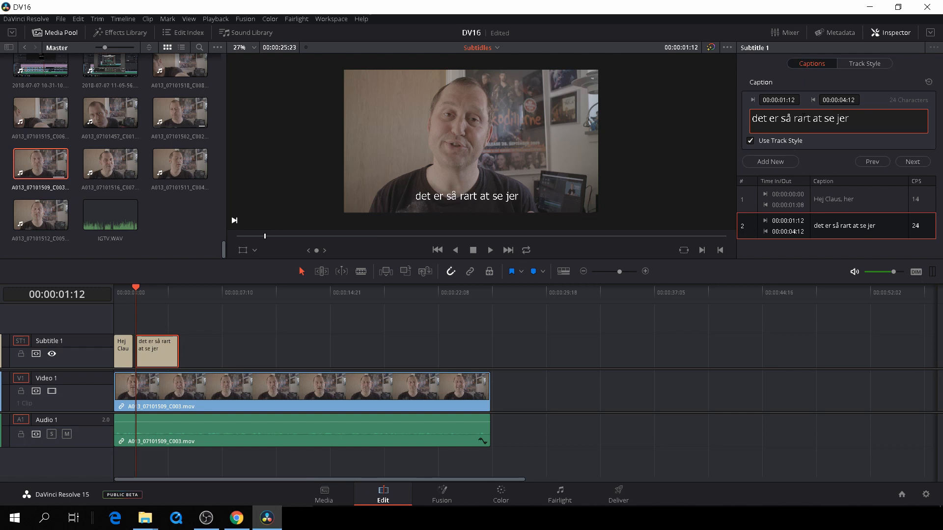
mouse_move(714, 159)
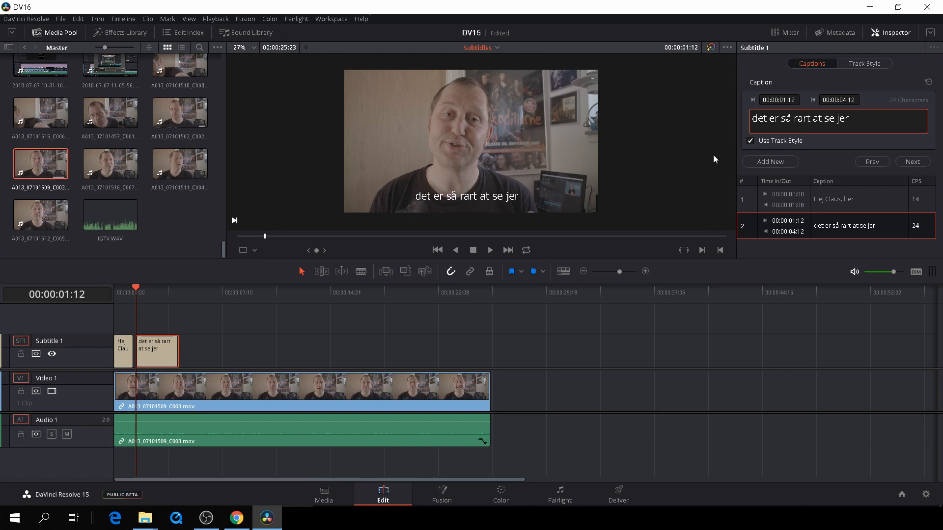
left_click(489, 250)
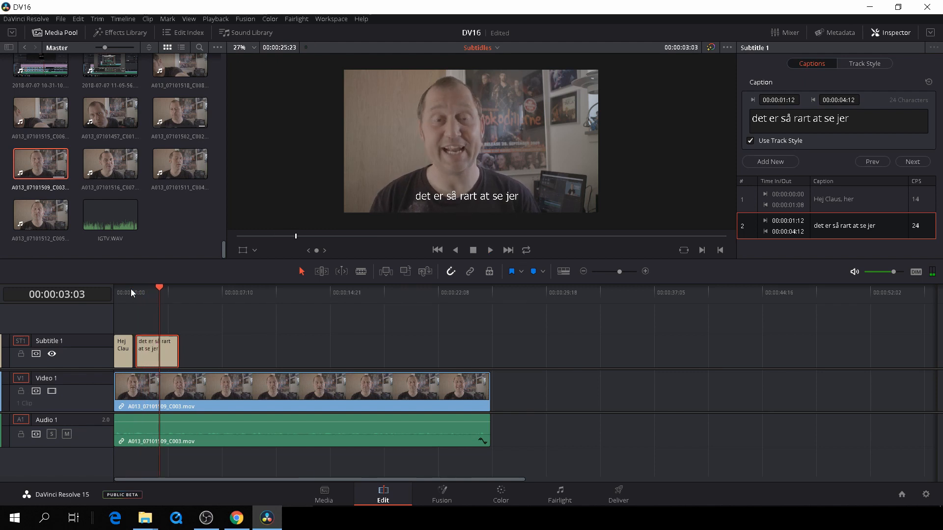
- Trim the second subtitle to end at 00:00:03:03 and add a third subtitle there
left_click_drag(168, 351, 174, 351)
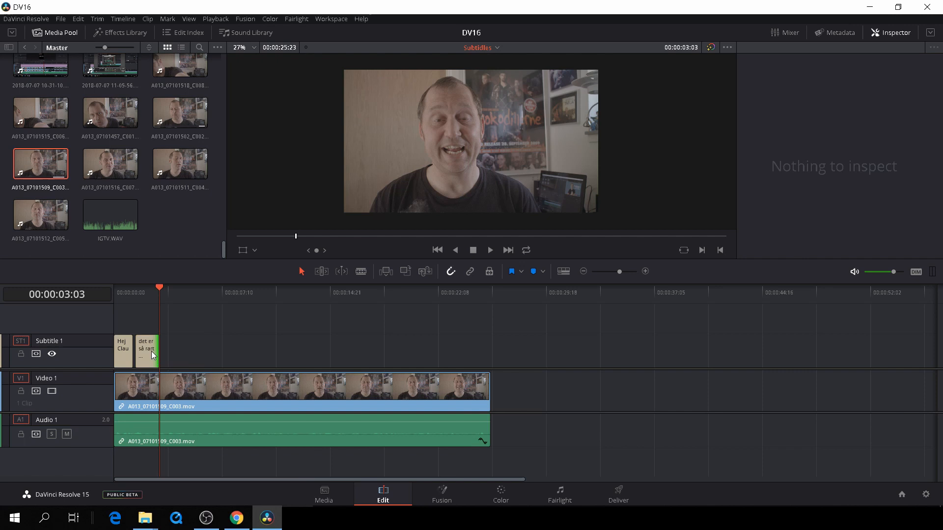
left_click(147, 350)
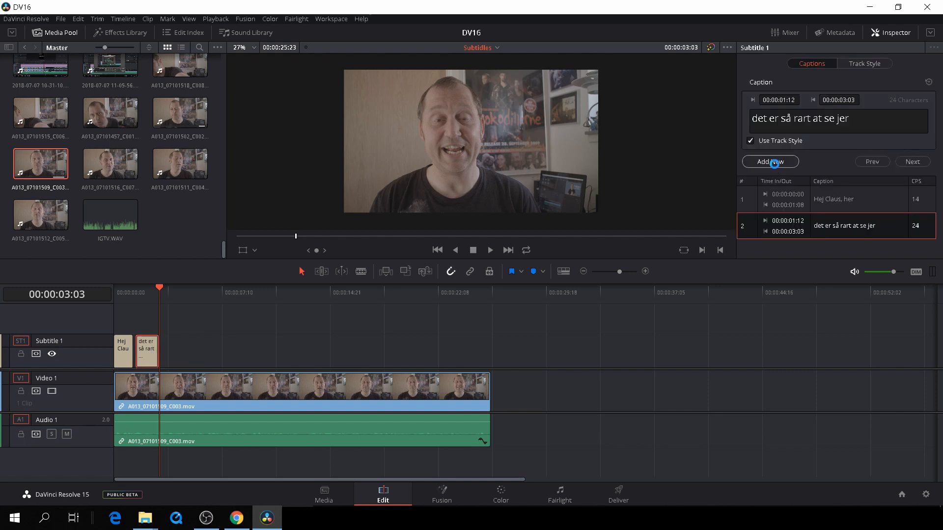
left_click(770, 161)
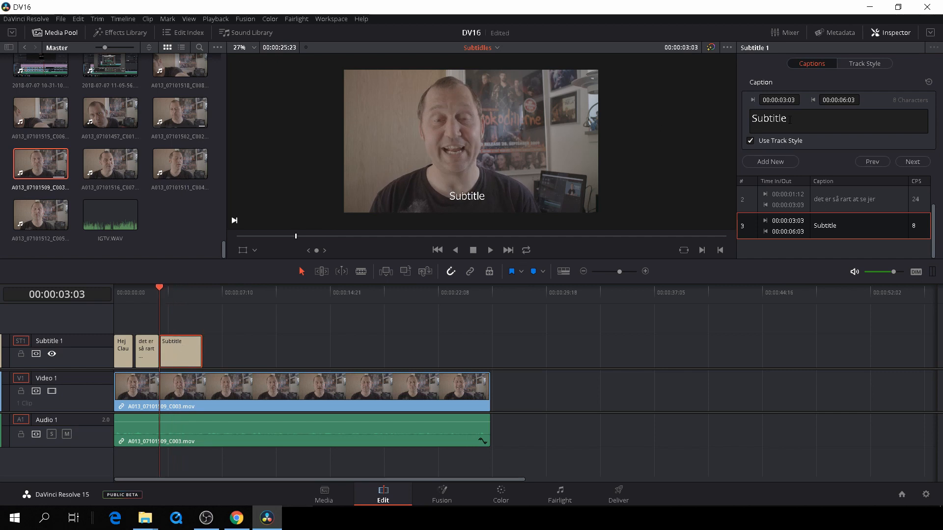
- Write the third caption "igen til en ny tutorial om Davinci Resolve"
type("S")
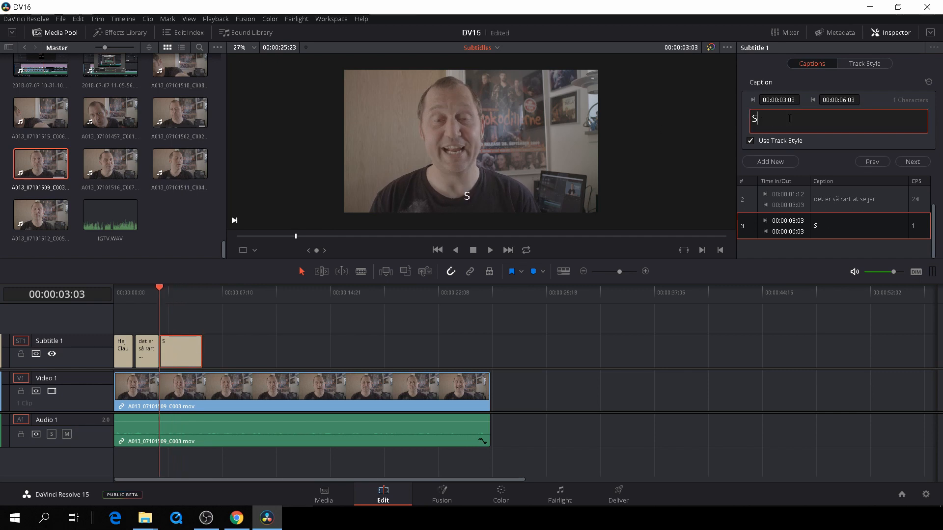
type("igen til e")
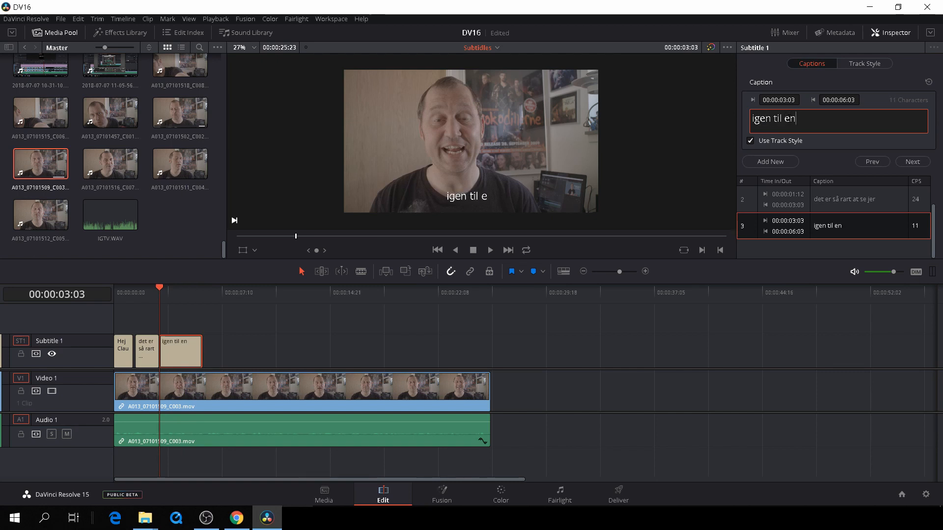
type("ny")
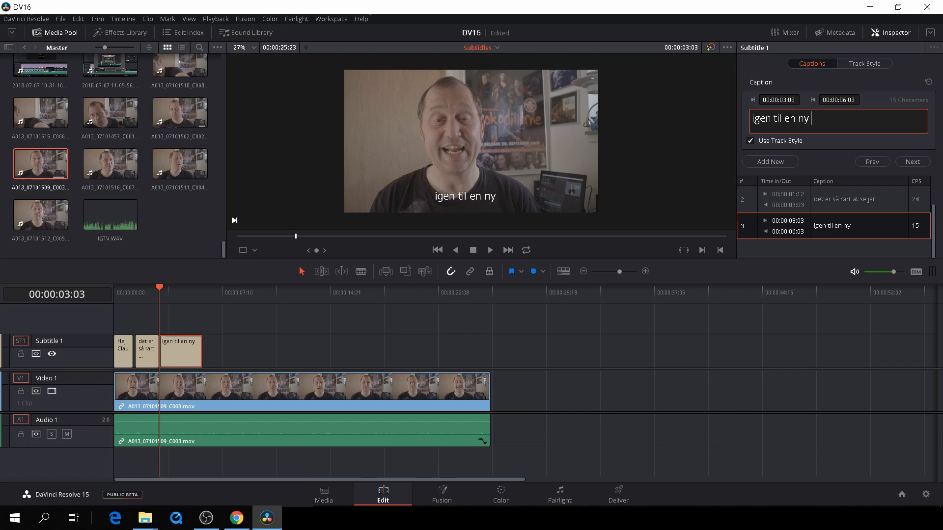
type("tu")
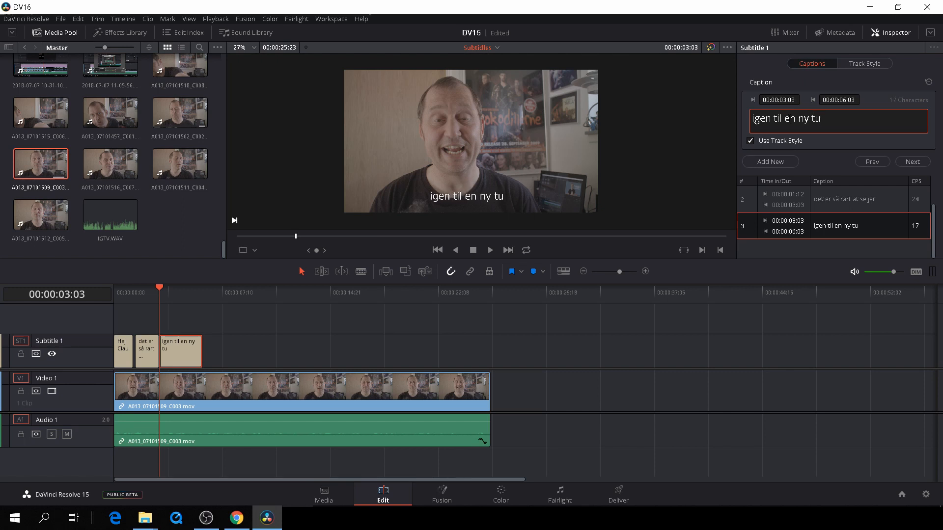
type("torial om")
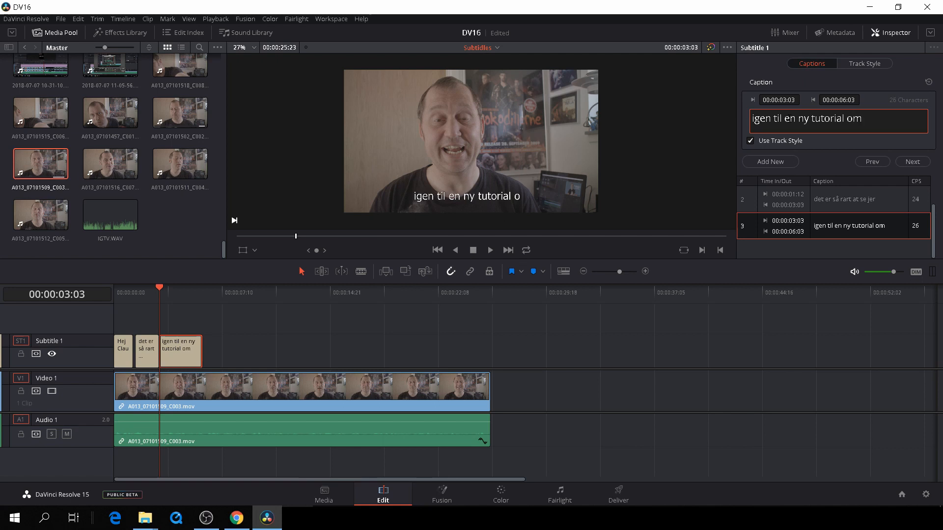
type("Dav")
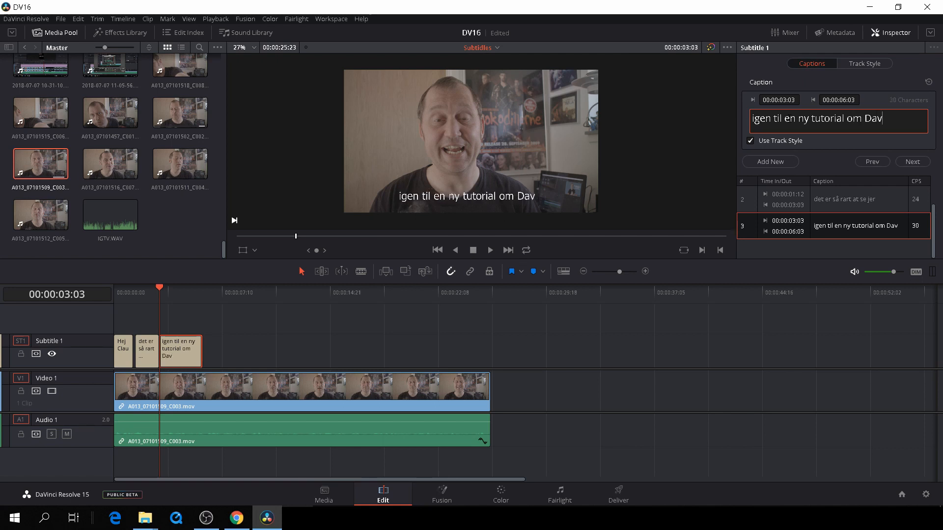
type("inci R")
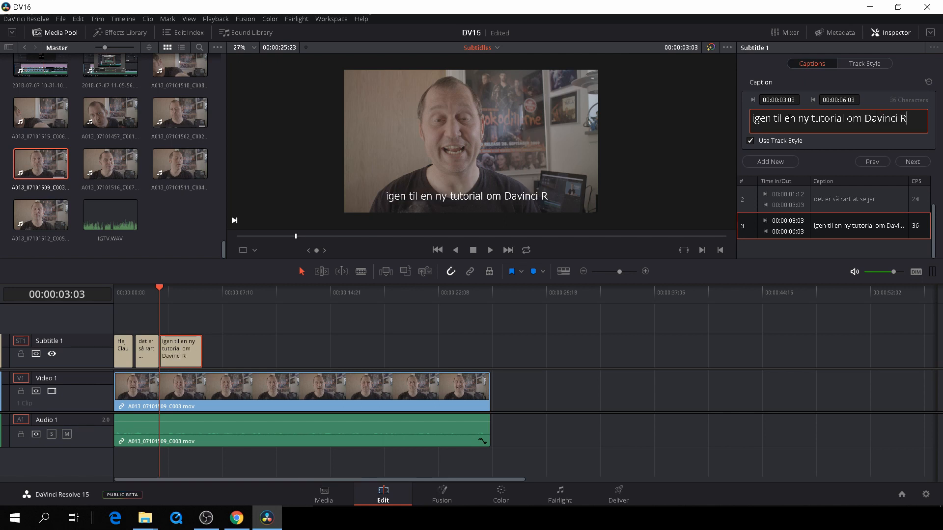
type("esolve")
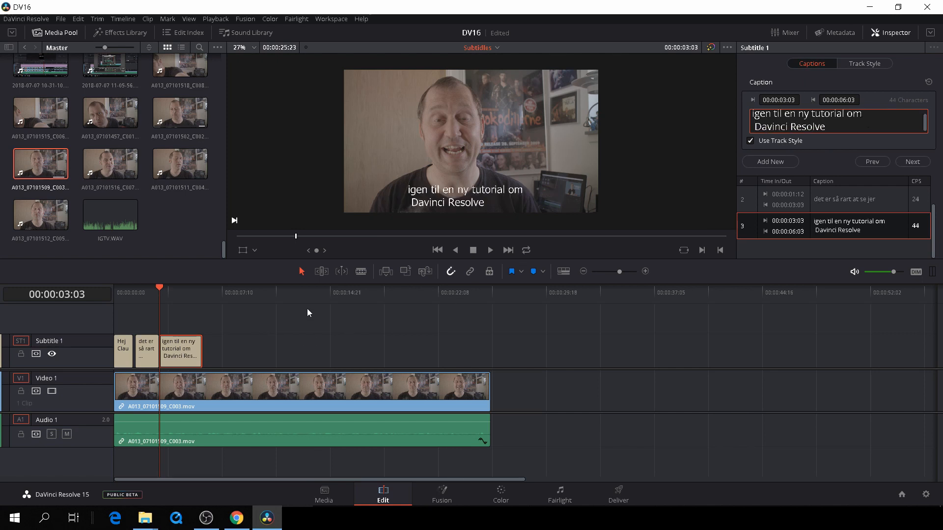
- Go to the Deliver page's Video render settings and expand Subtitle Settings
left_click(618, 493)
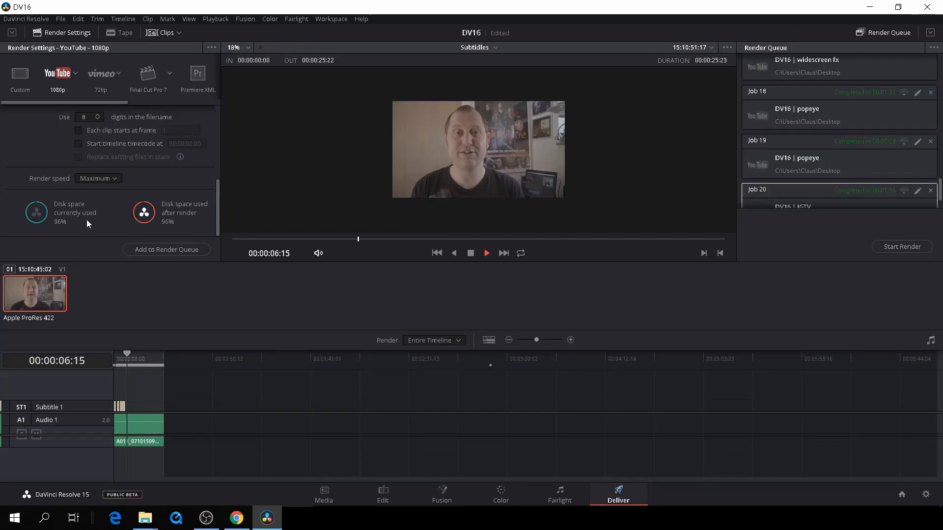
left_click(156, 176)
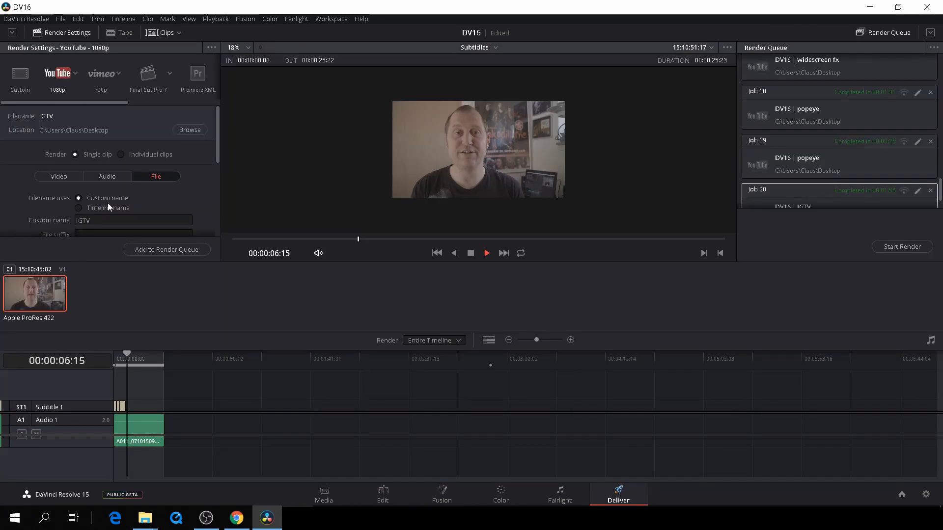
left_click(58, 117)
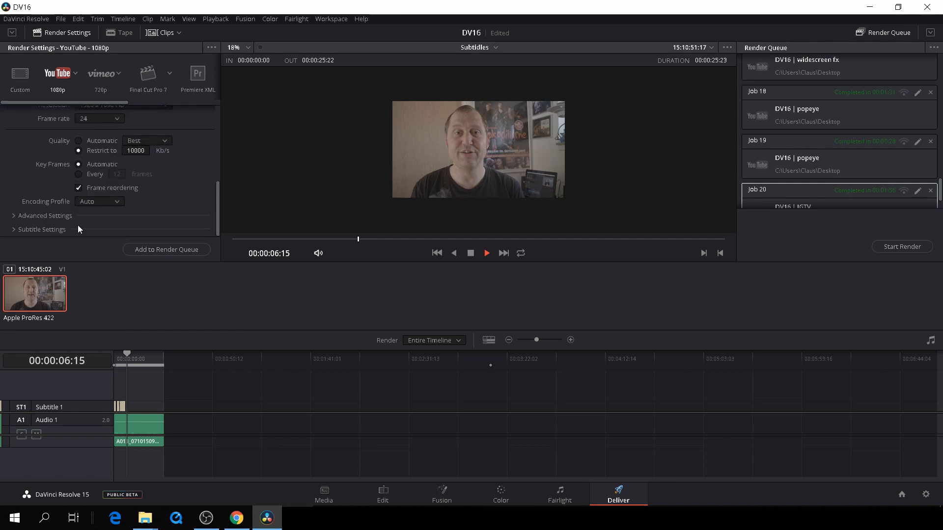
left_click(42, 230)
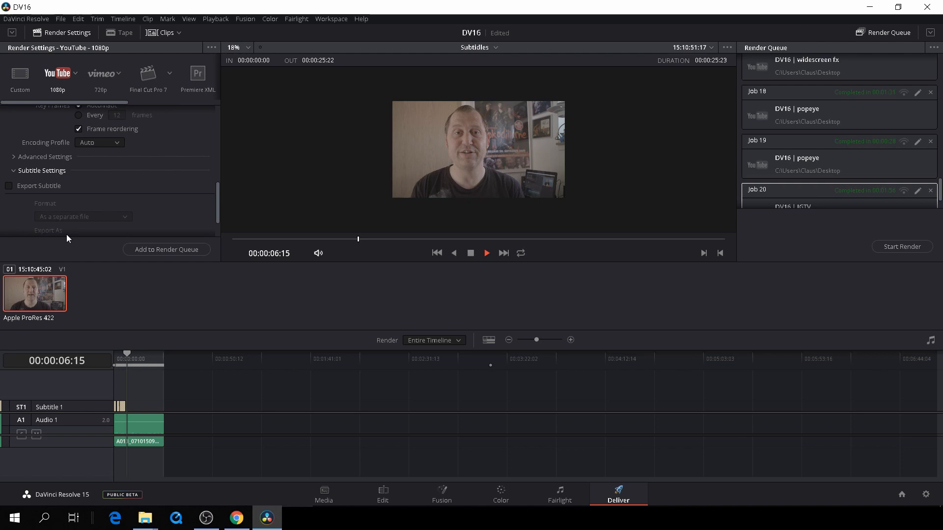
scroll("down", 3)
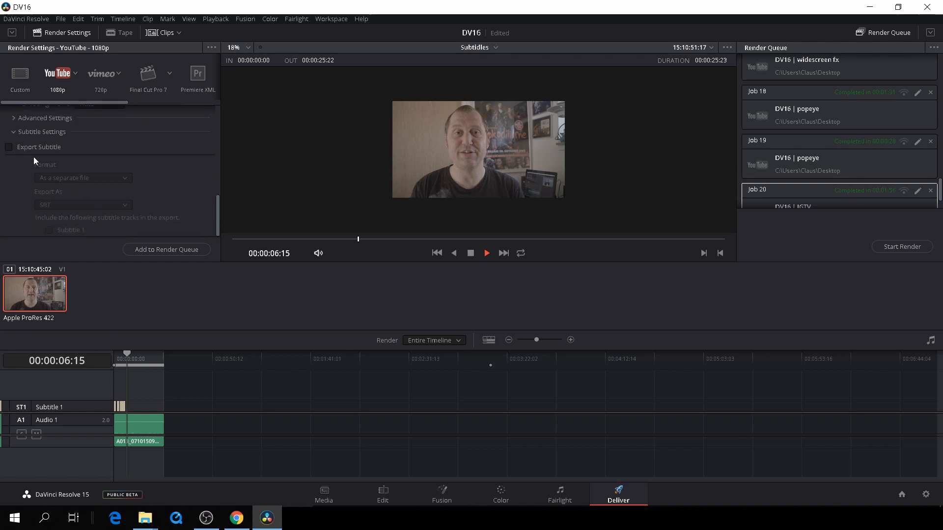
- Enable Export Subtitle, keep SRT, and set the format to Burn into video
left_click(8, 147)
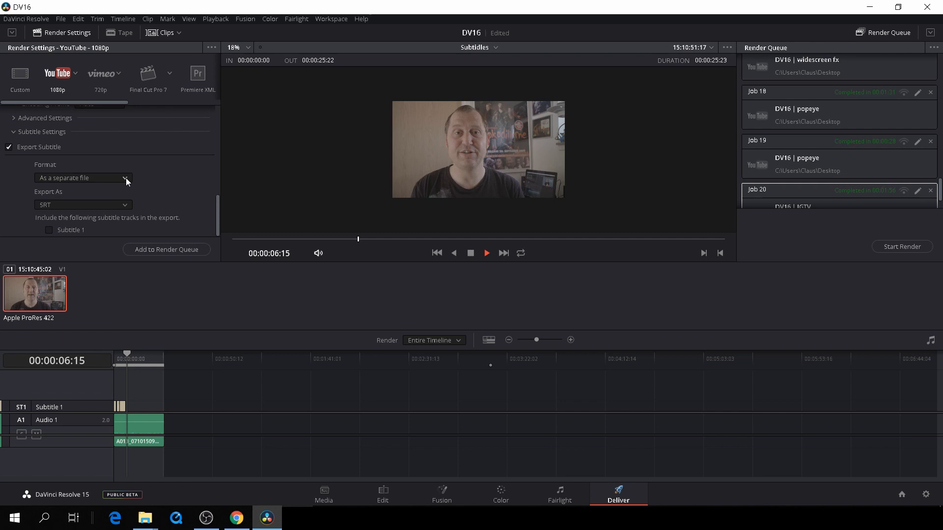
mouse_move(126, 201)
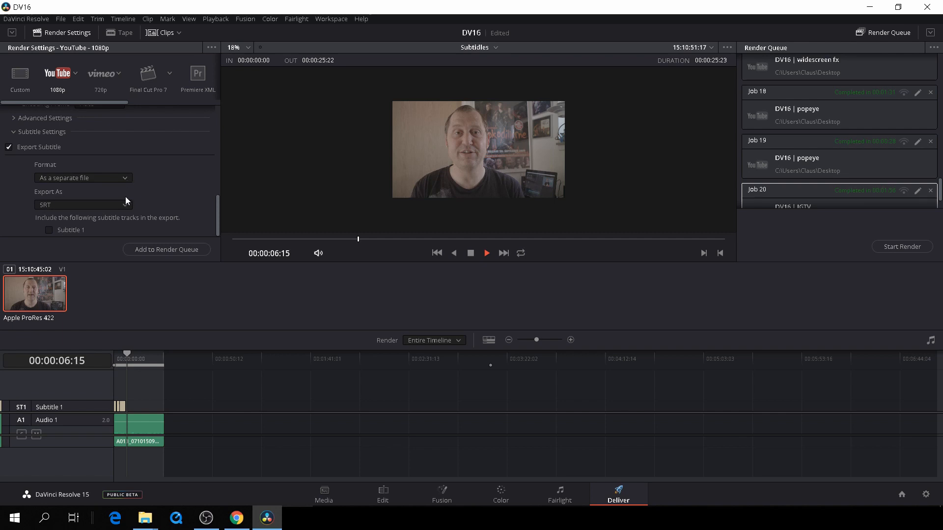
left_click(82, 206)
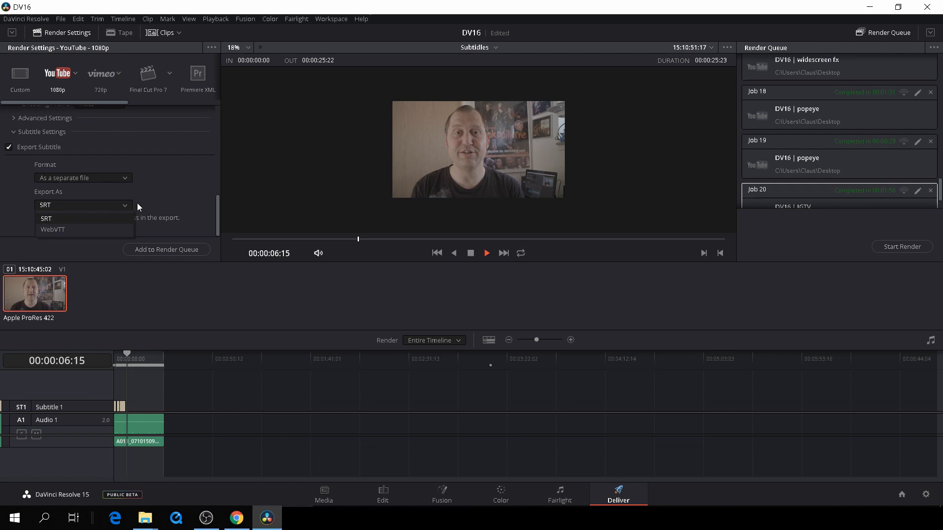
left_click(45, 218)
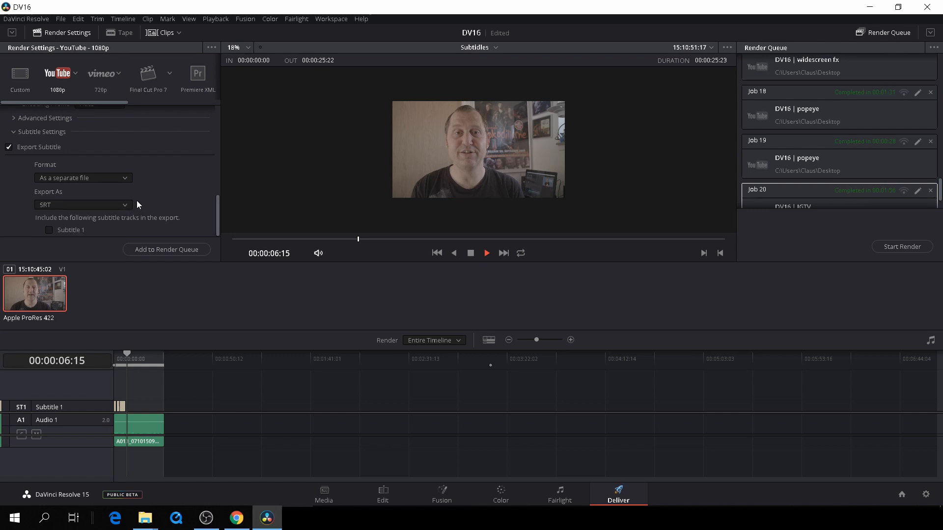
left_click(83, 177)
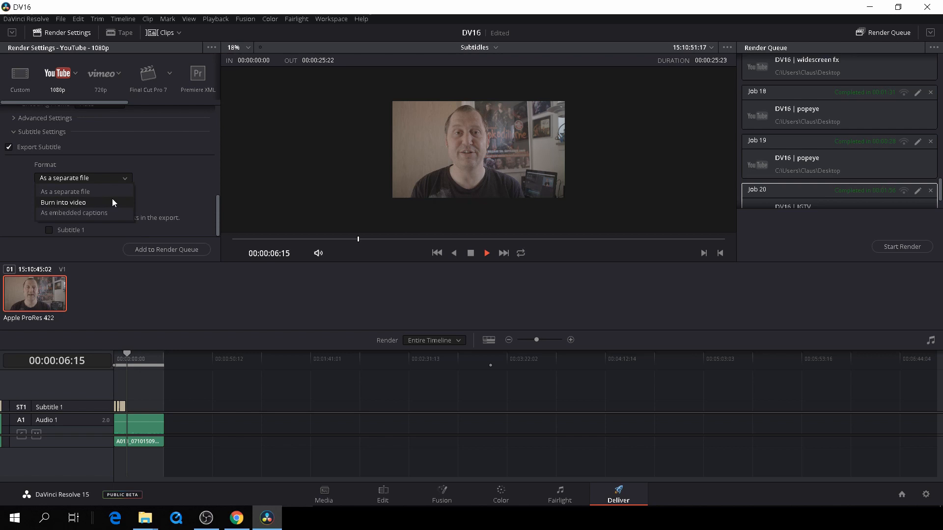
left_click(63, 202)
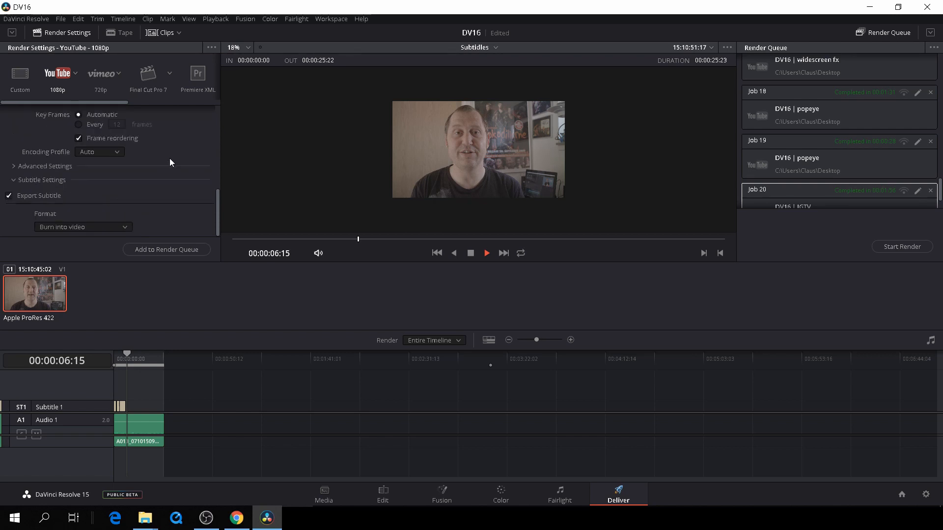